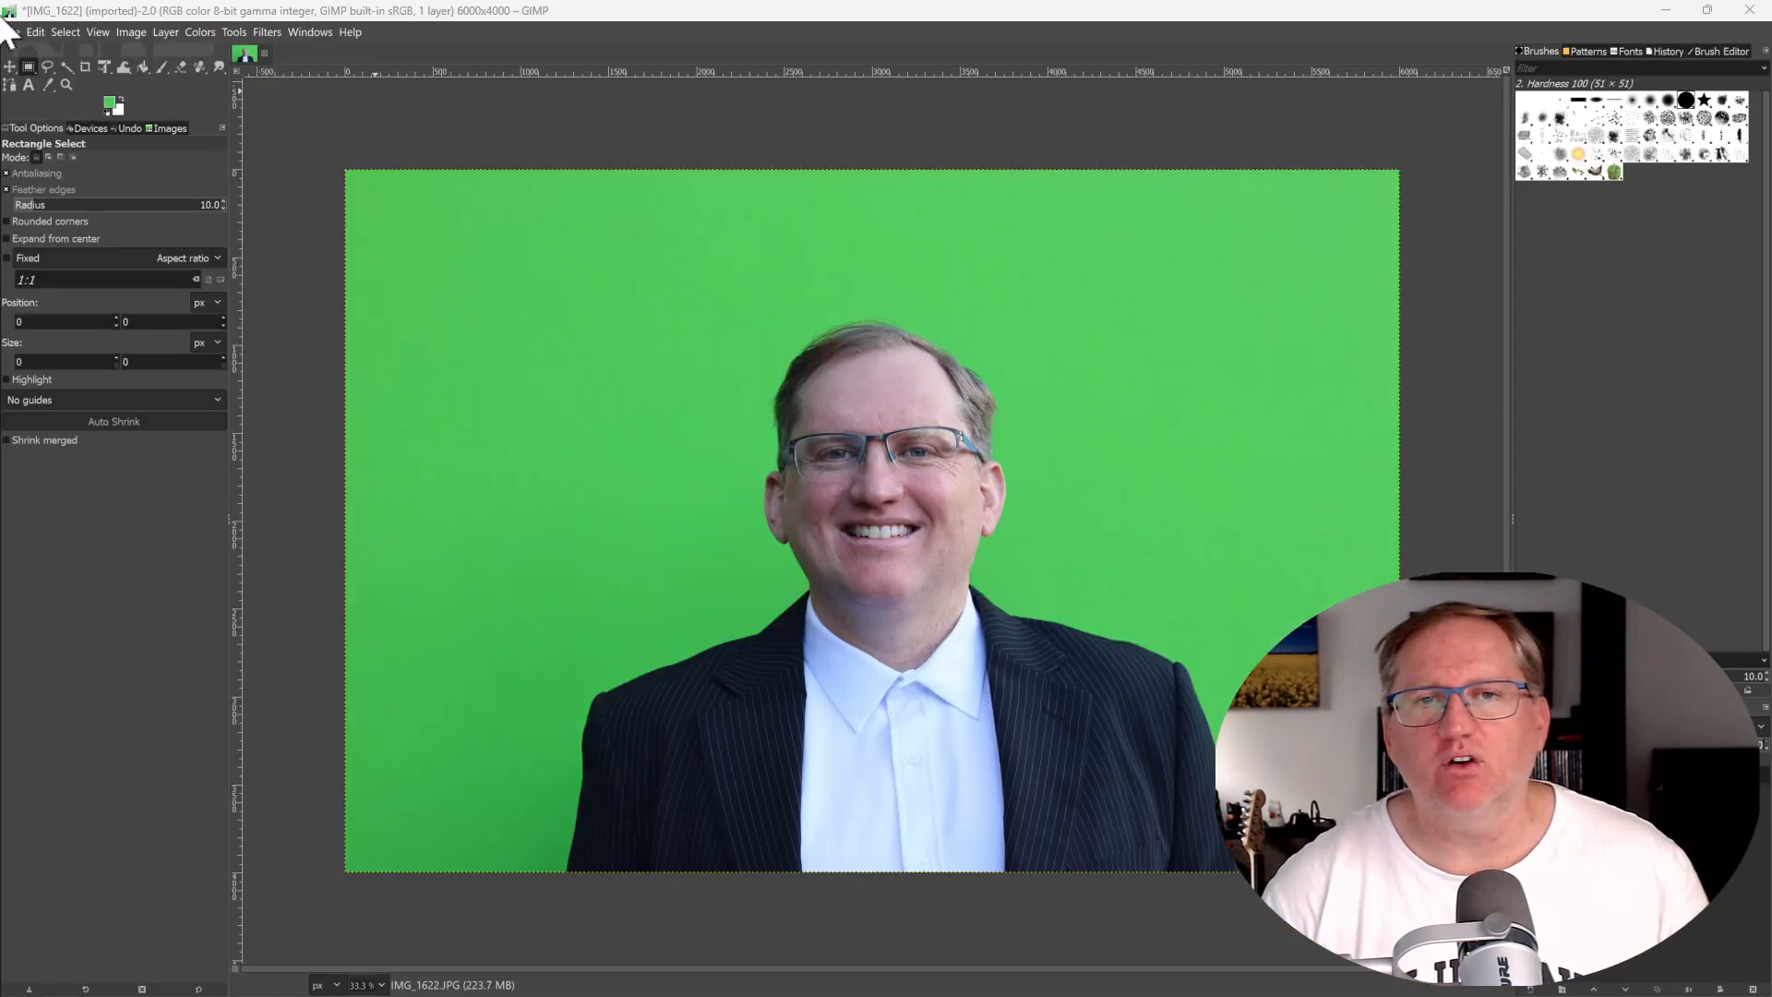
- Fuzzy-select the green backdrop around the portrait and clear it to white
click(65, 66)
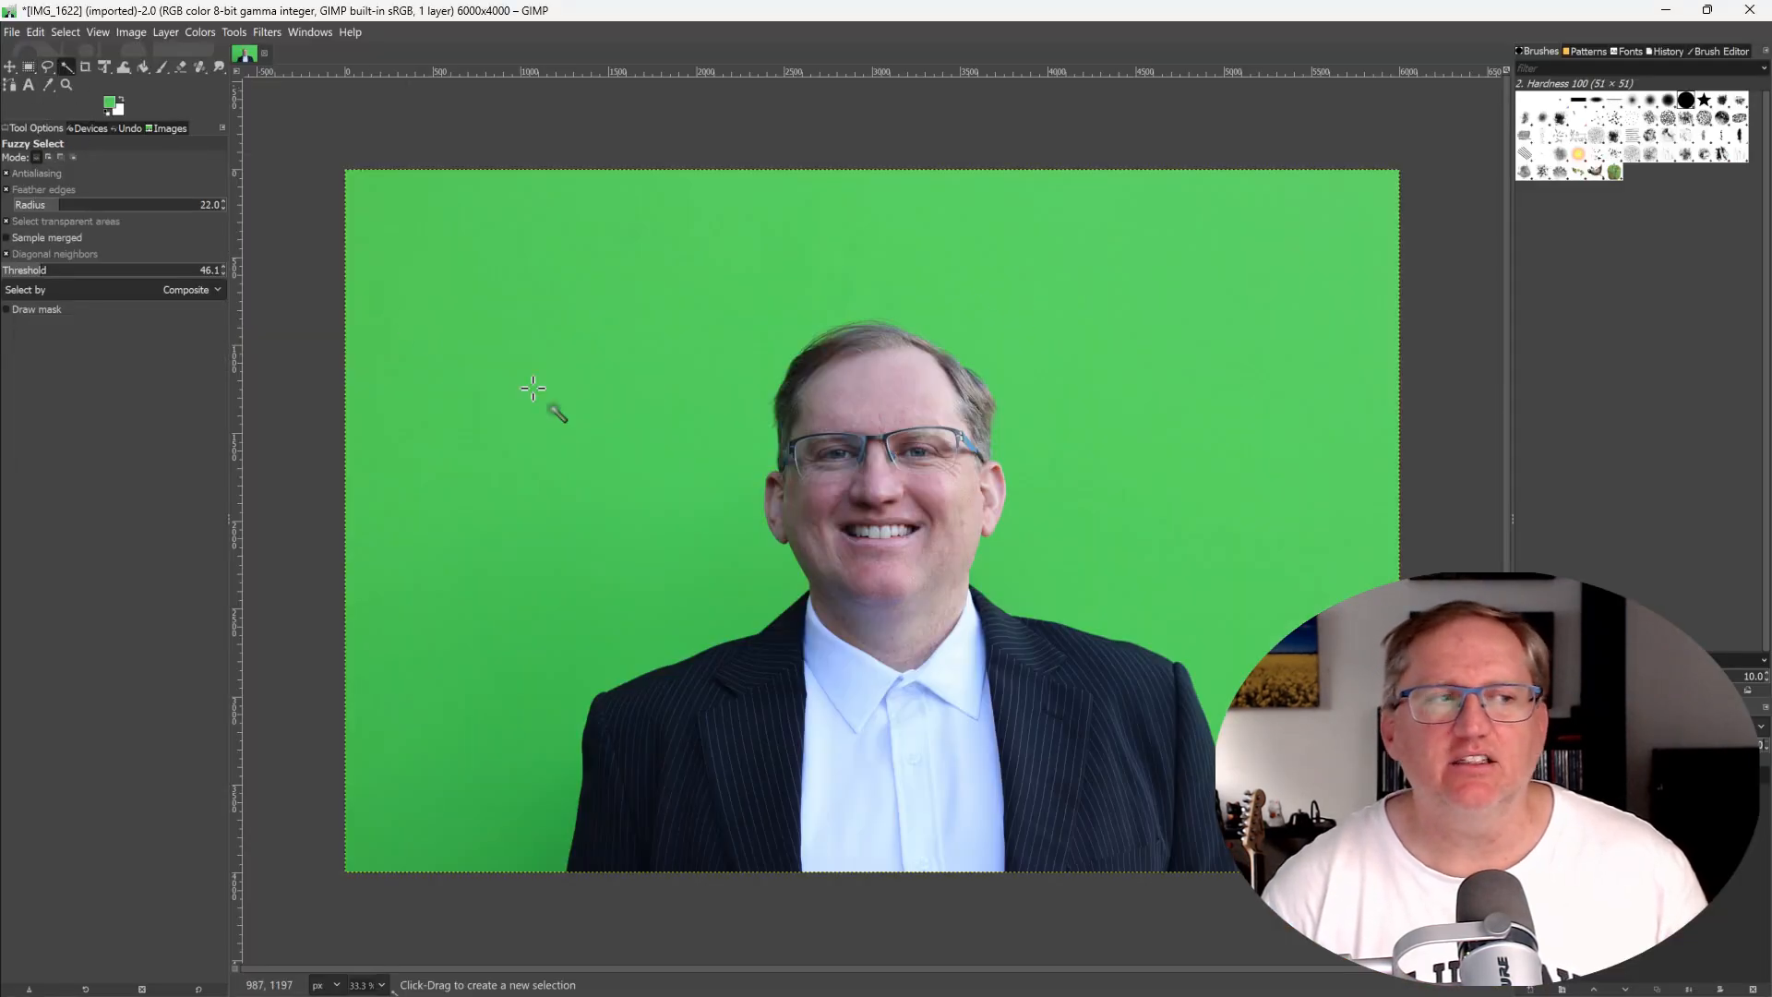
mouse_move(607, 431)
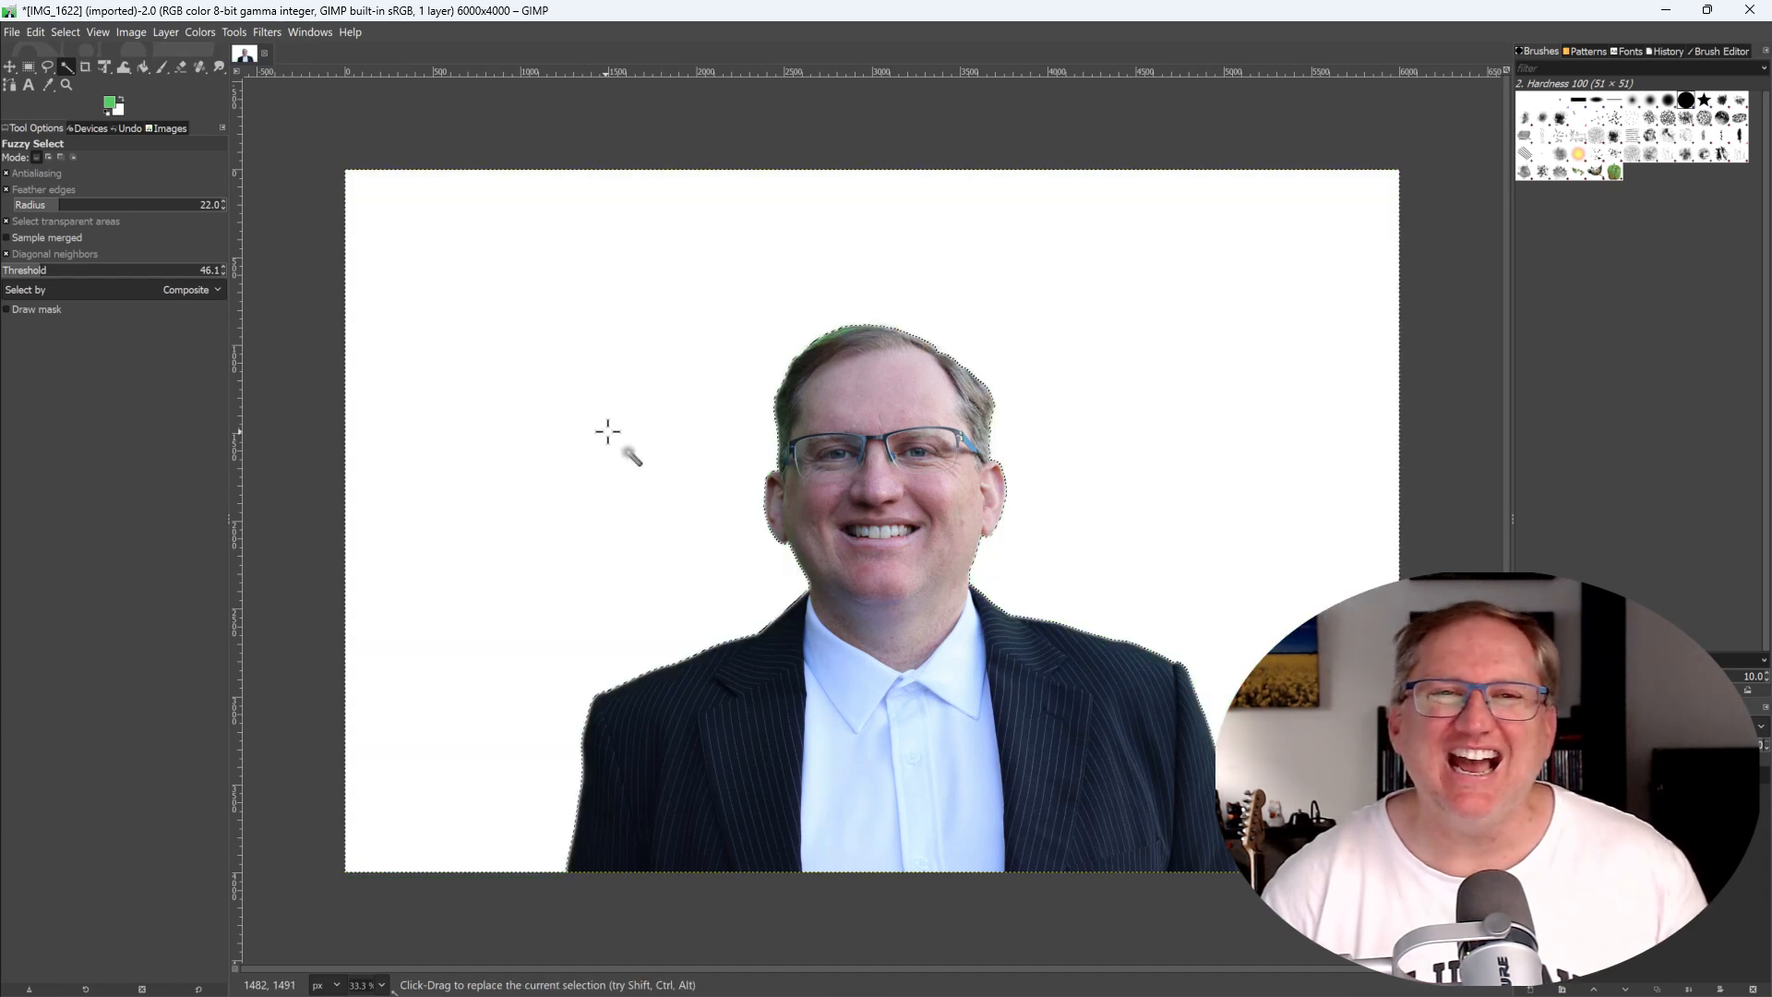
click(328, 18)
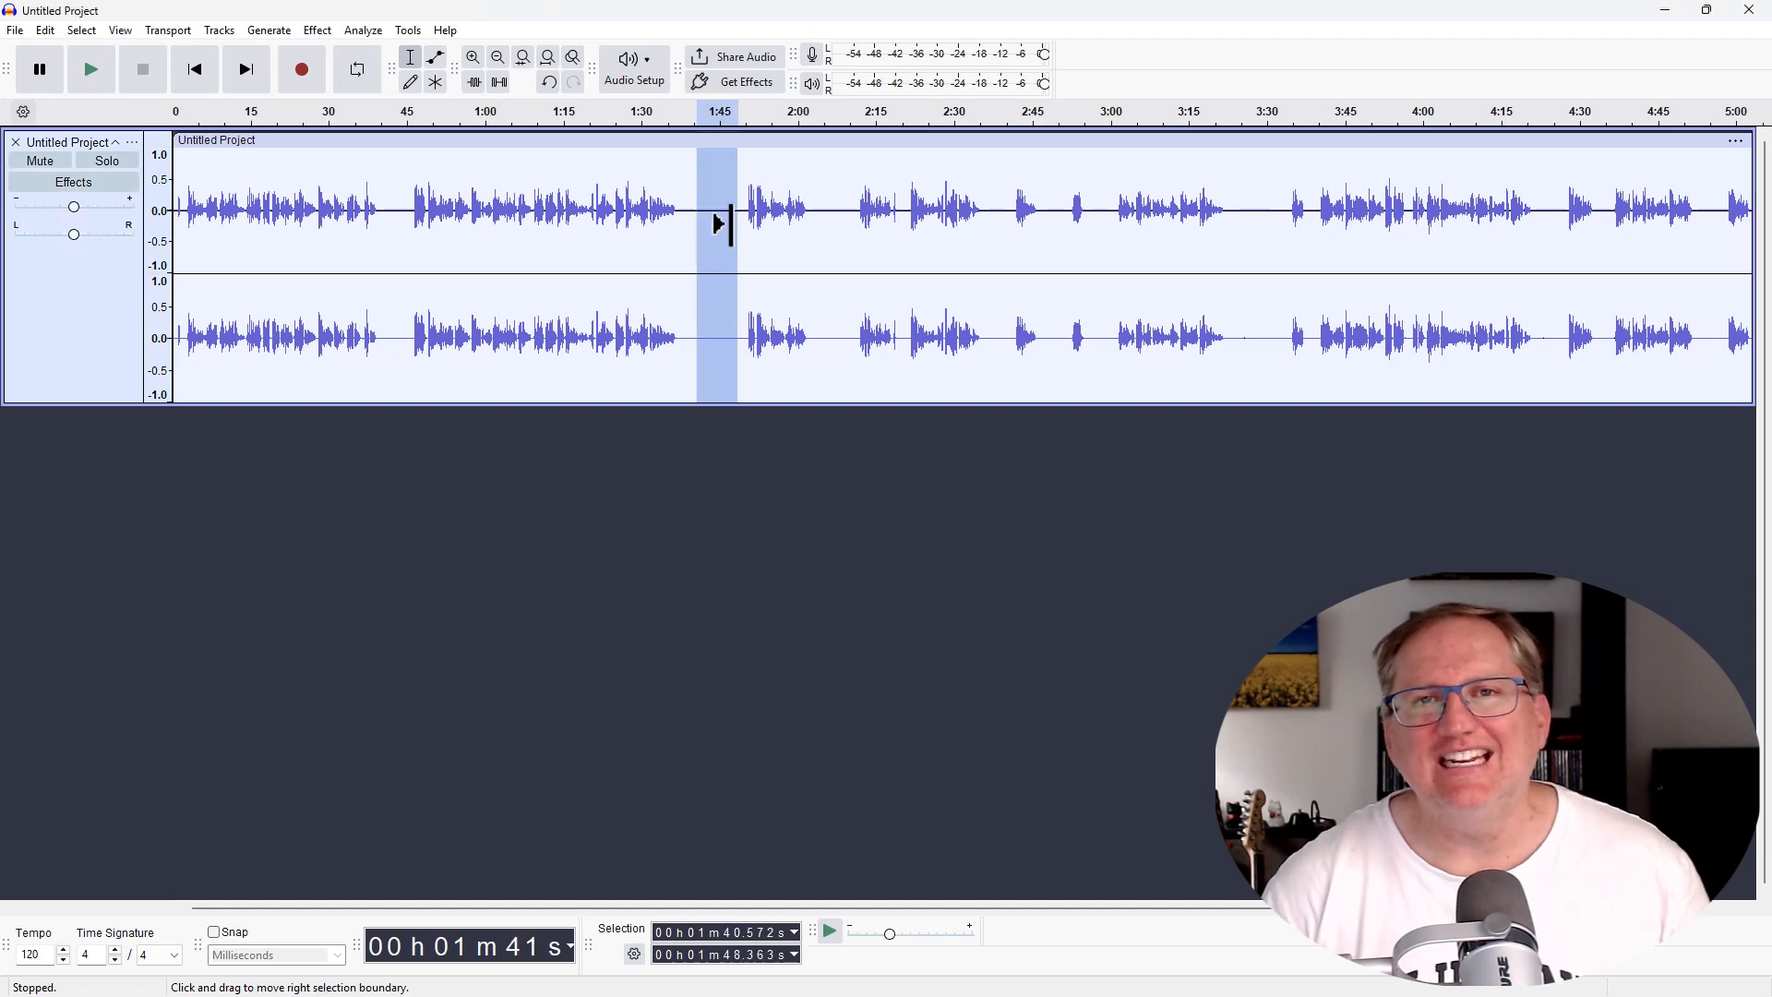
- Clear the short audio selection and select the waveform from about 0:52 to 1:30
click(441, 215)
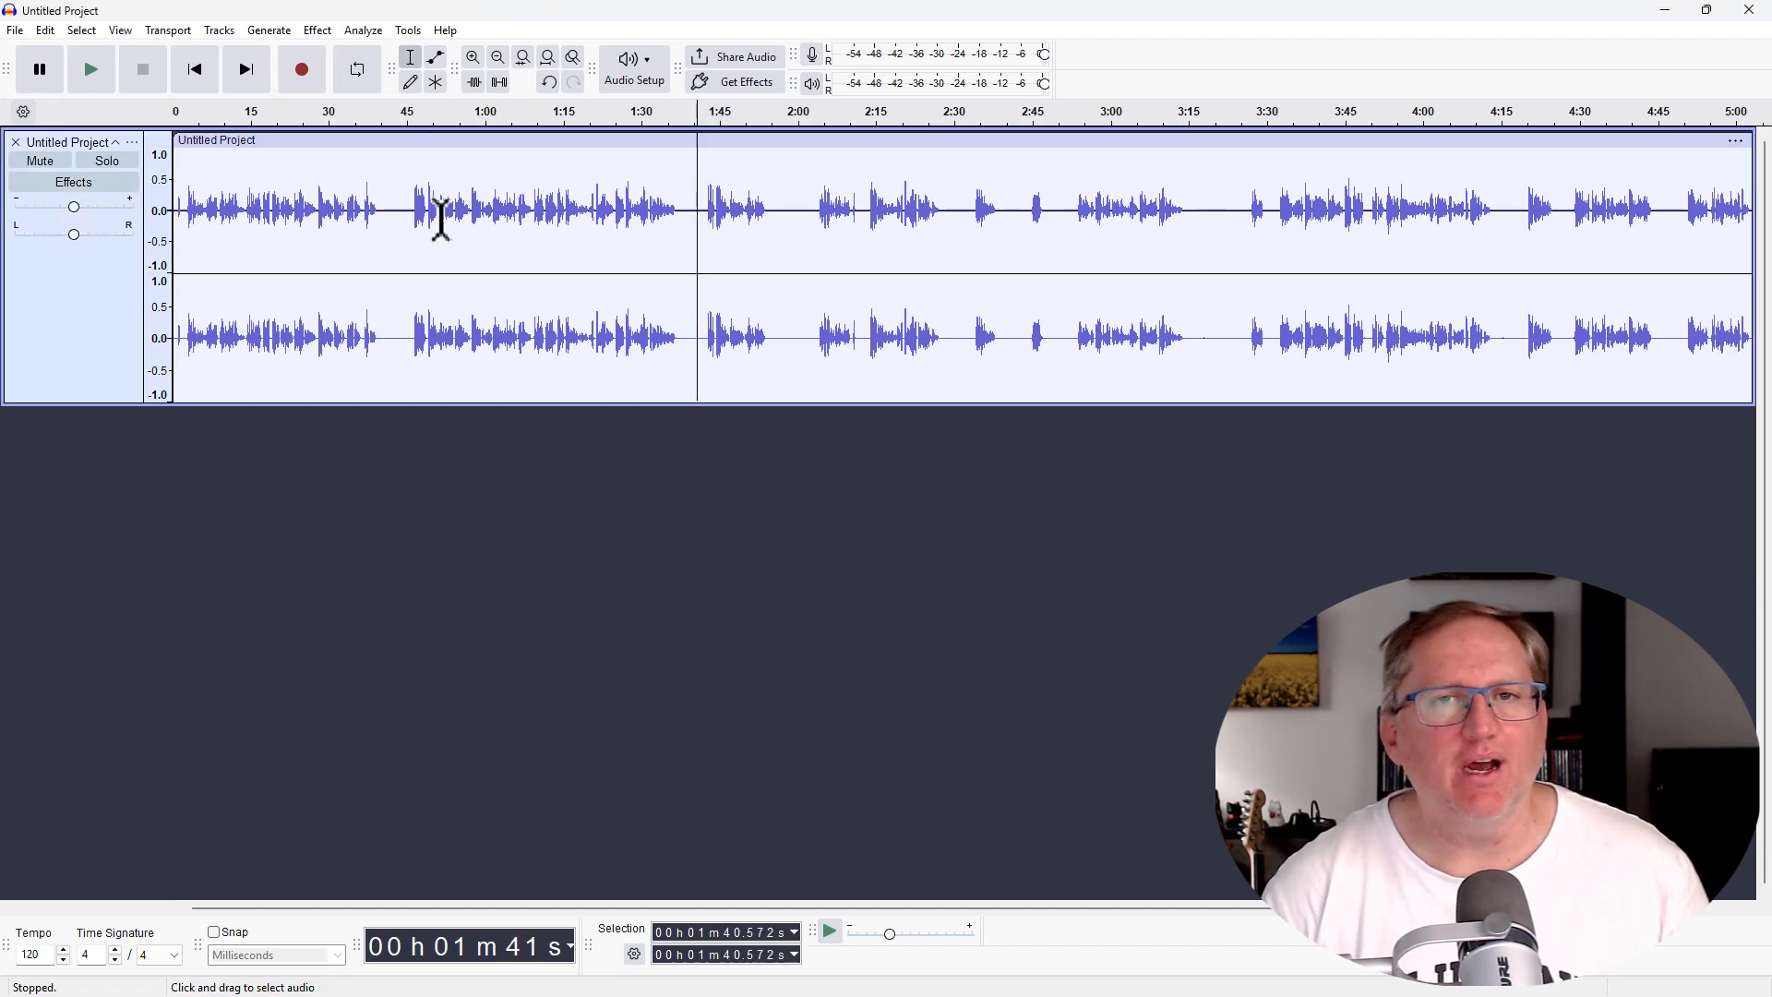
click(316, 30)
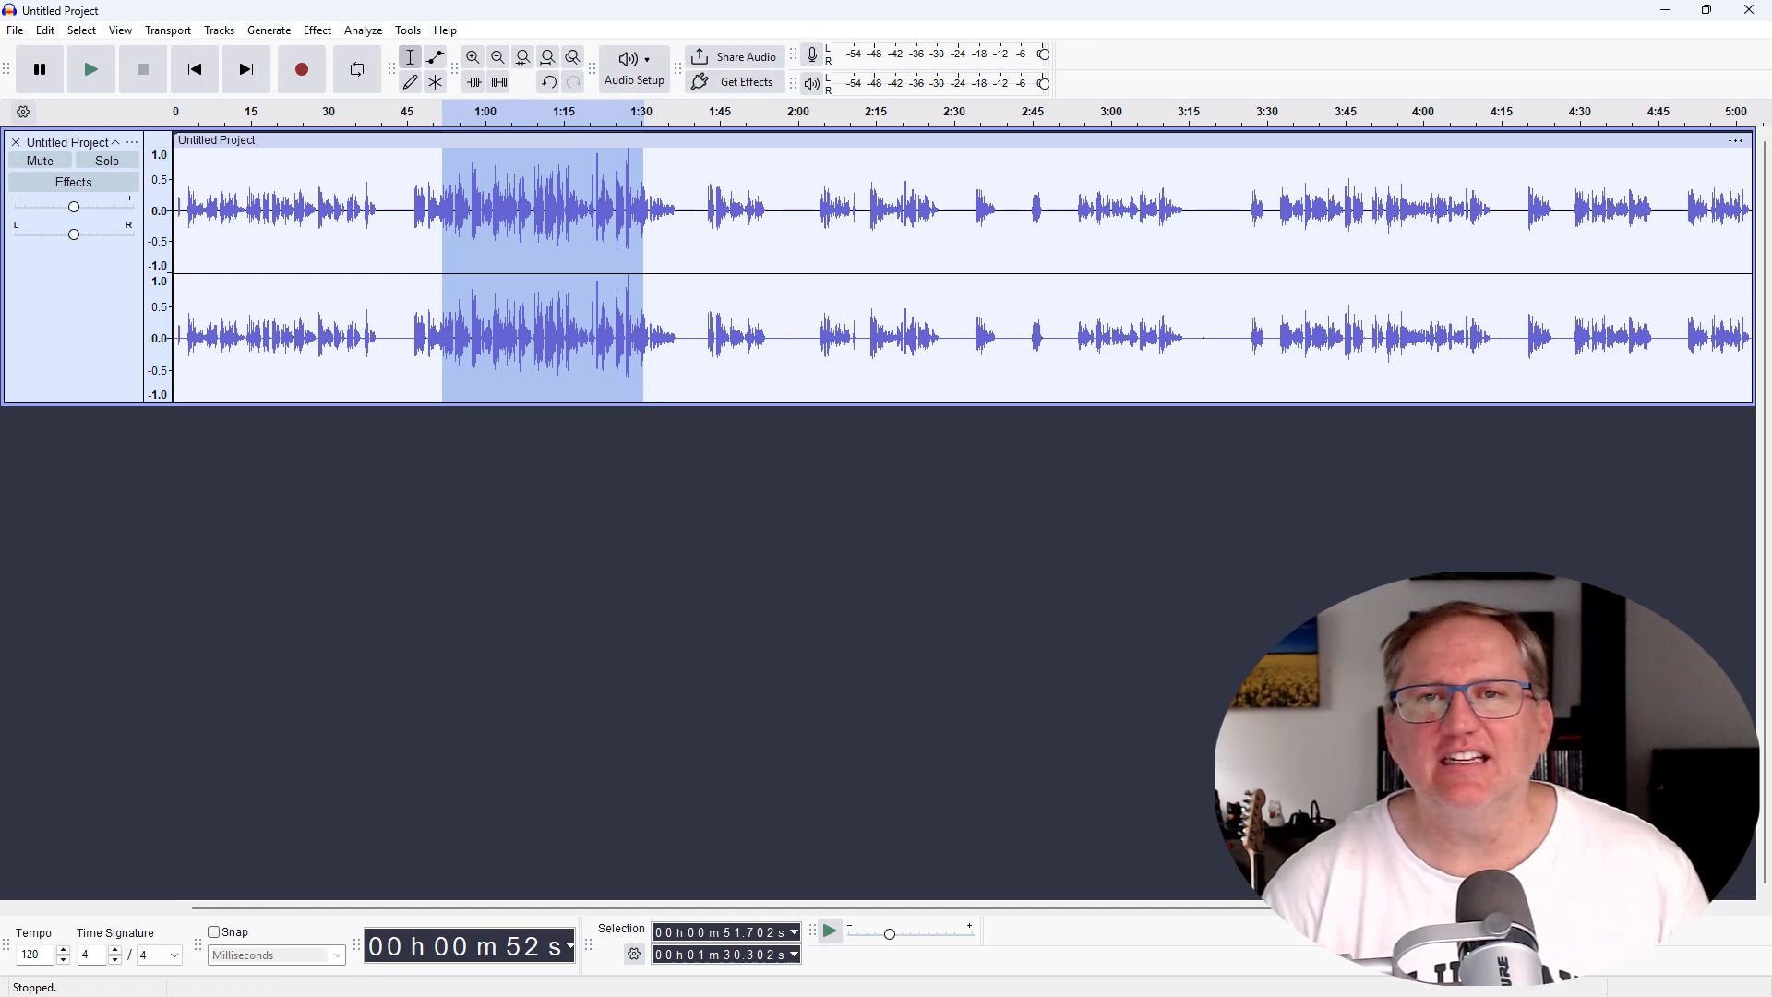
click(771, 19)
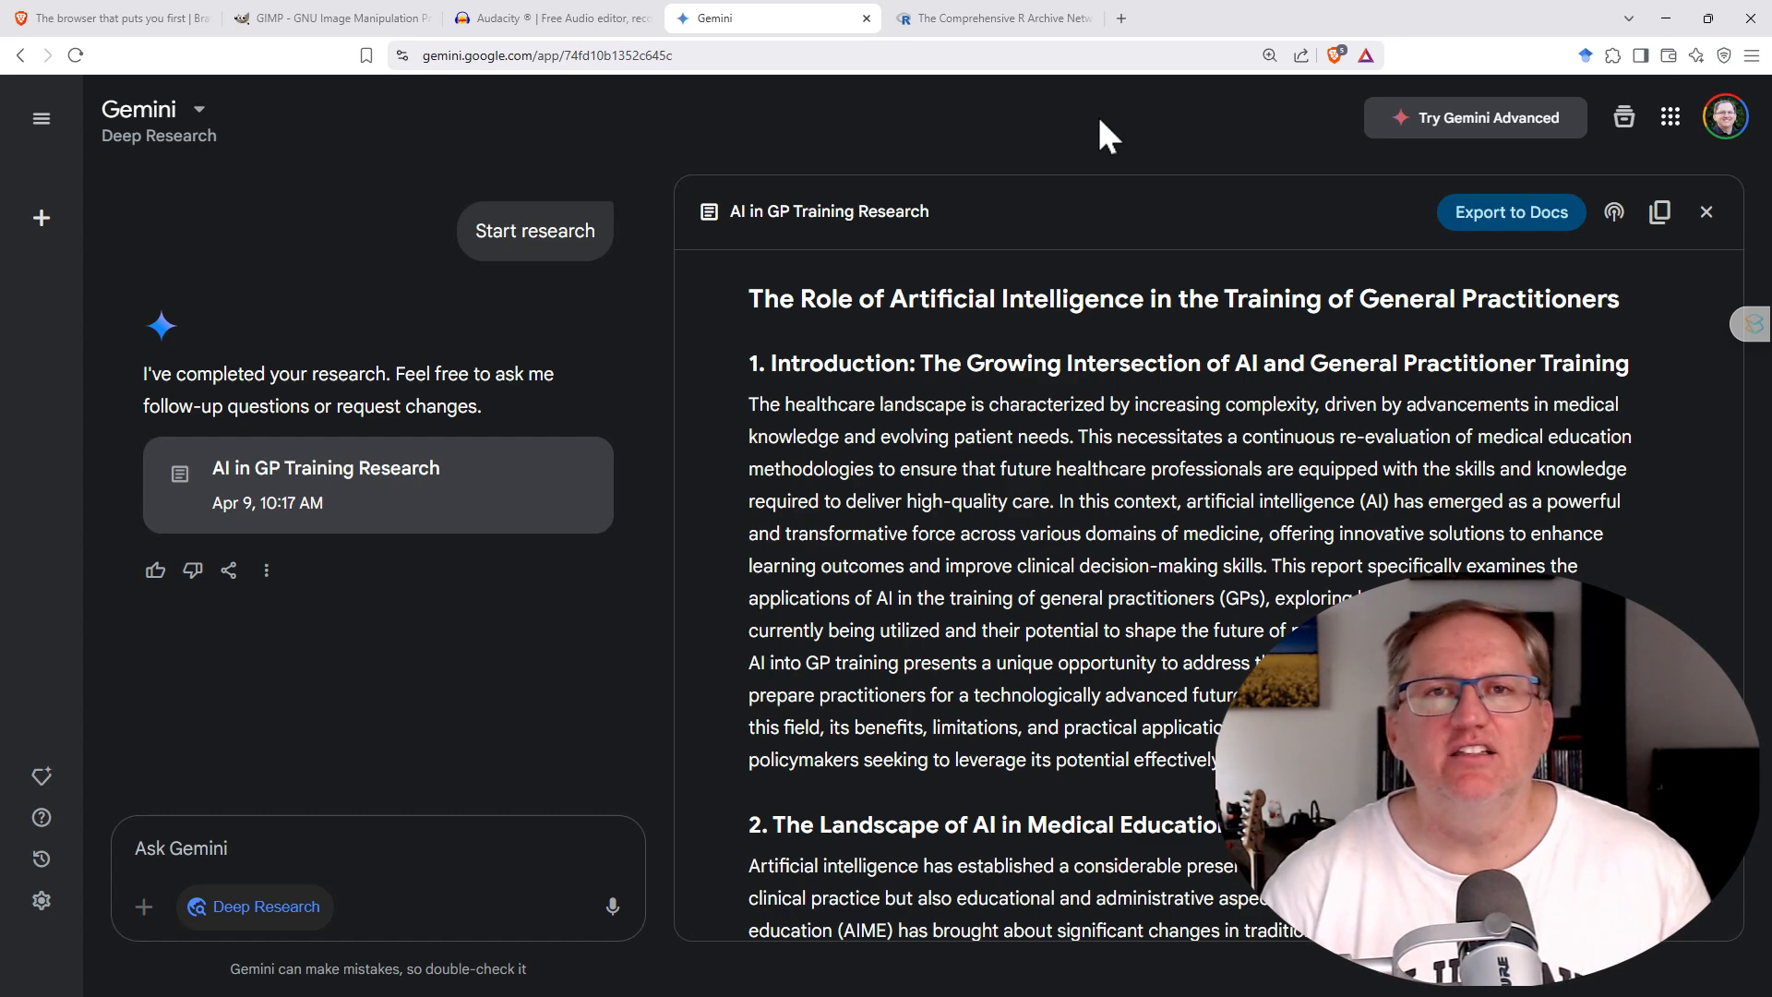
mouse_move(1193, 54)
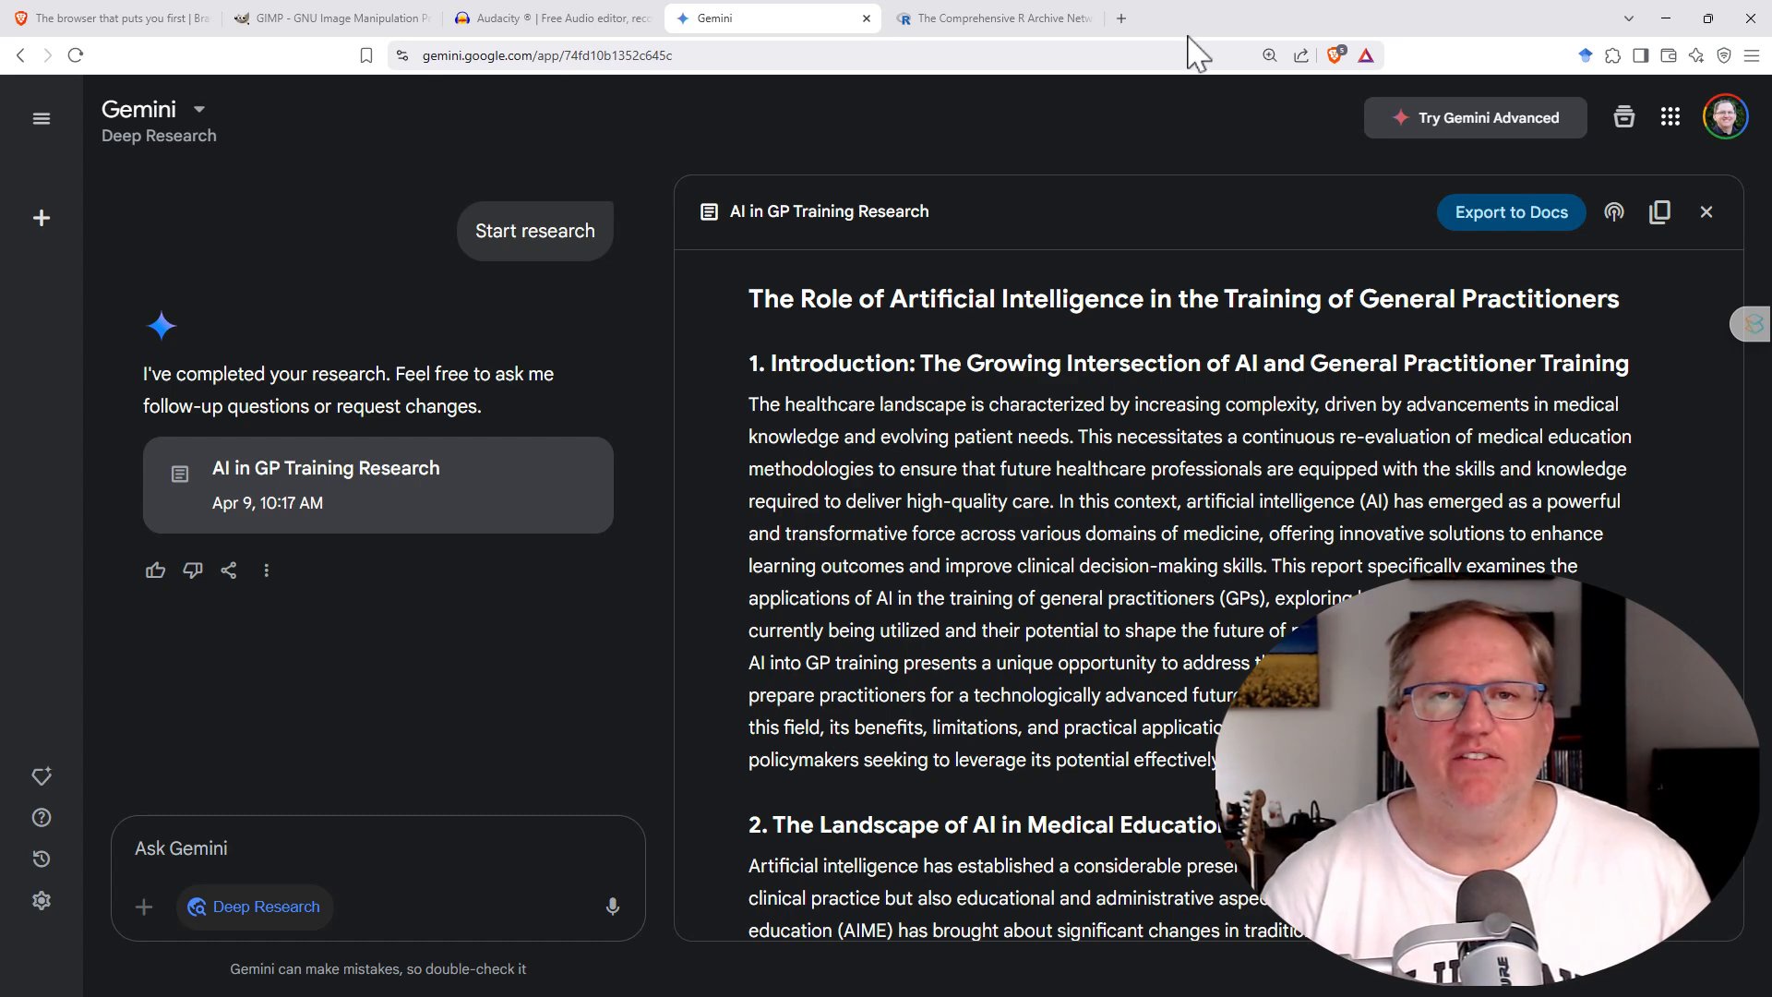
- Expand 'Sources used in the report' in the AI in GP Training report
click(156, 110)
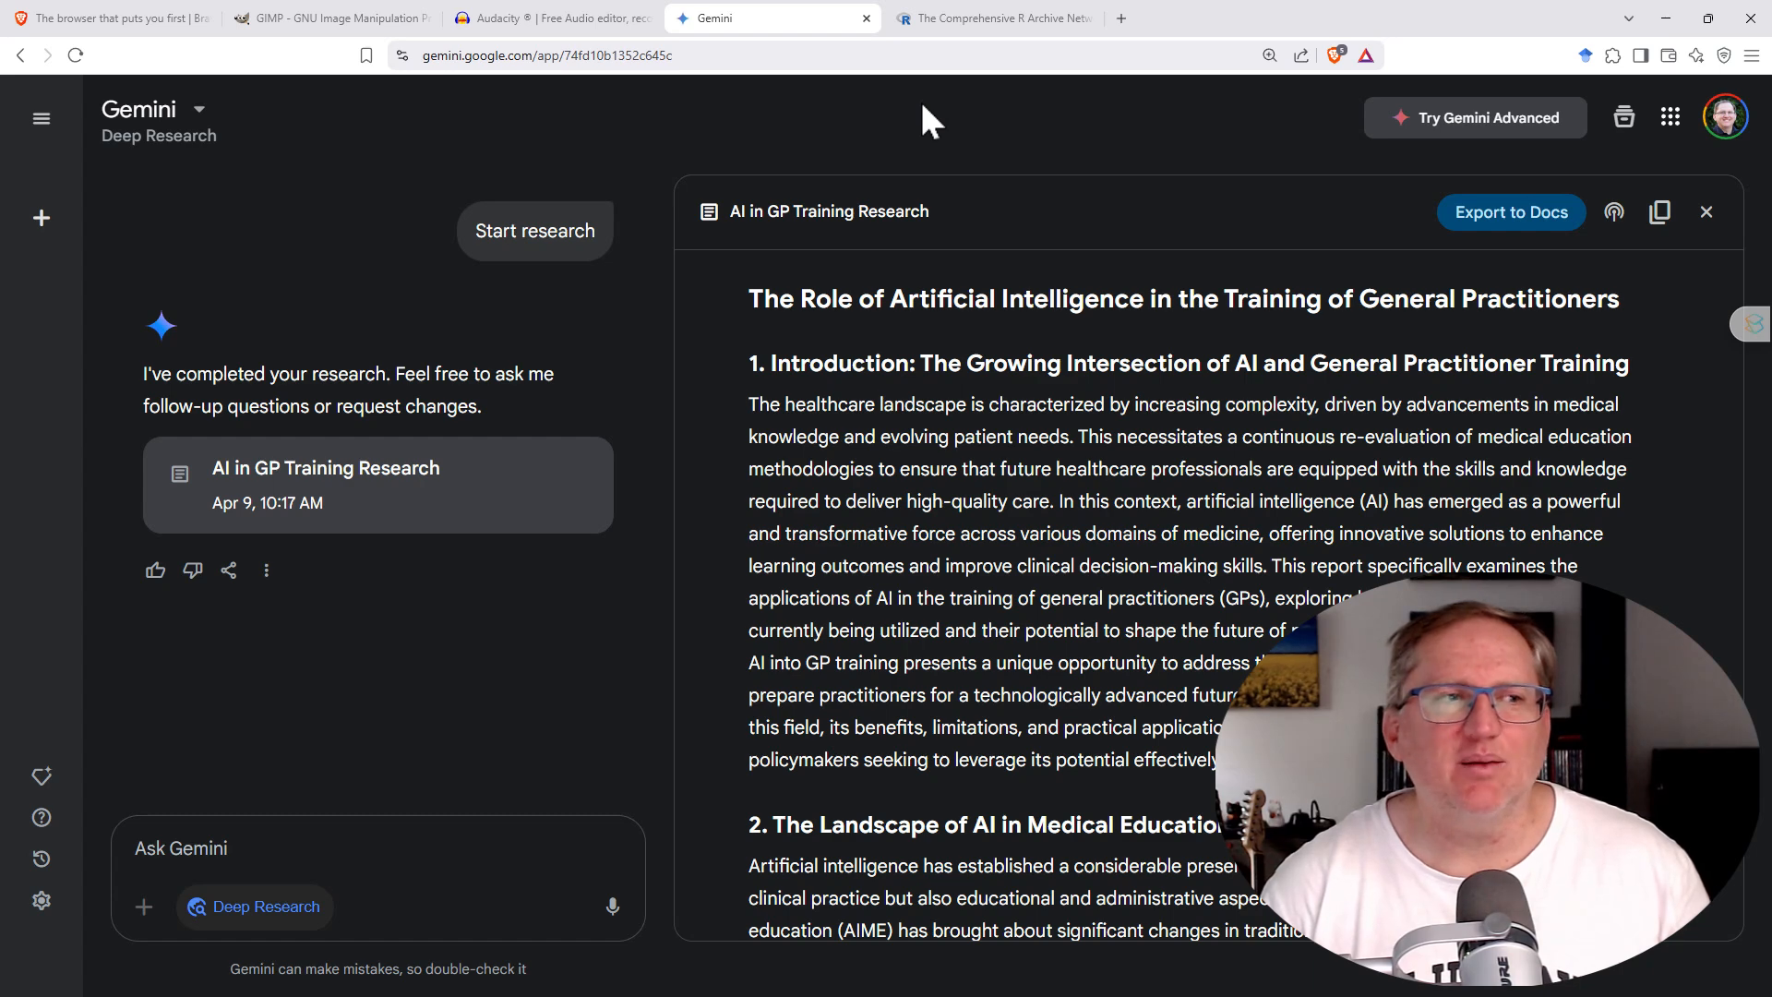
click(892, 266)
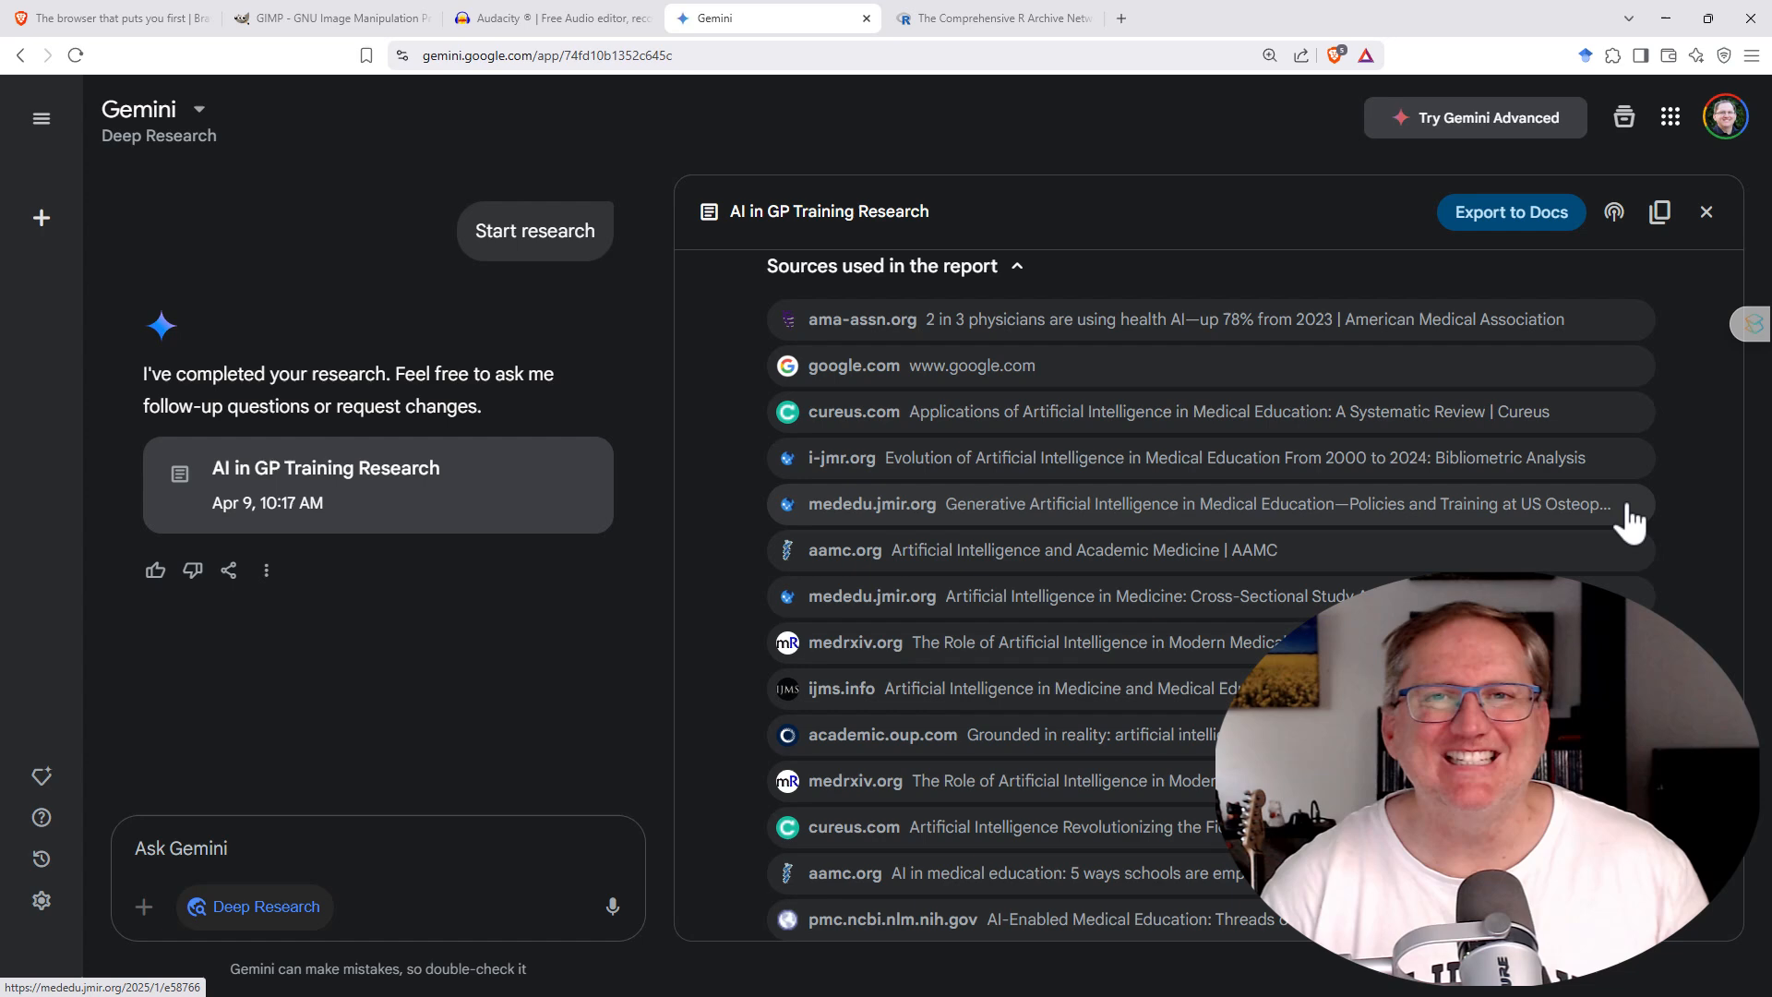
click(992, 19)
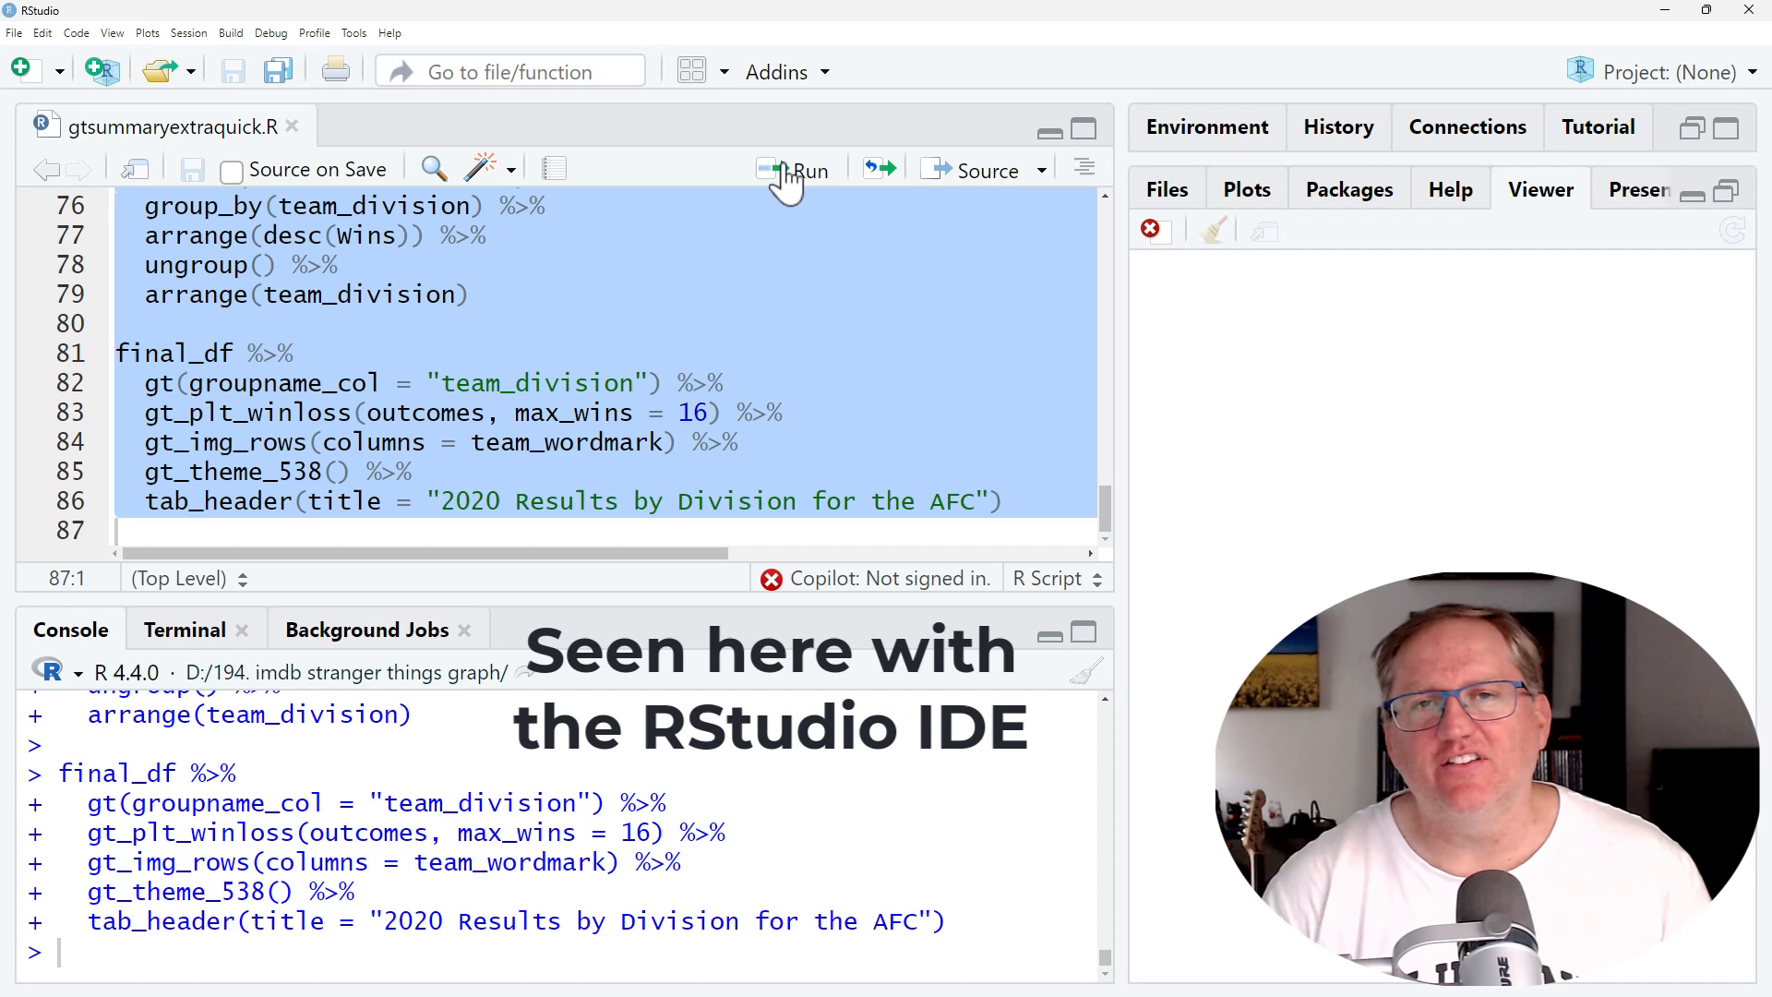
- Run the gt code and zoom the '2020 Results by Division for the AFC' table
click(795, 170)
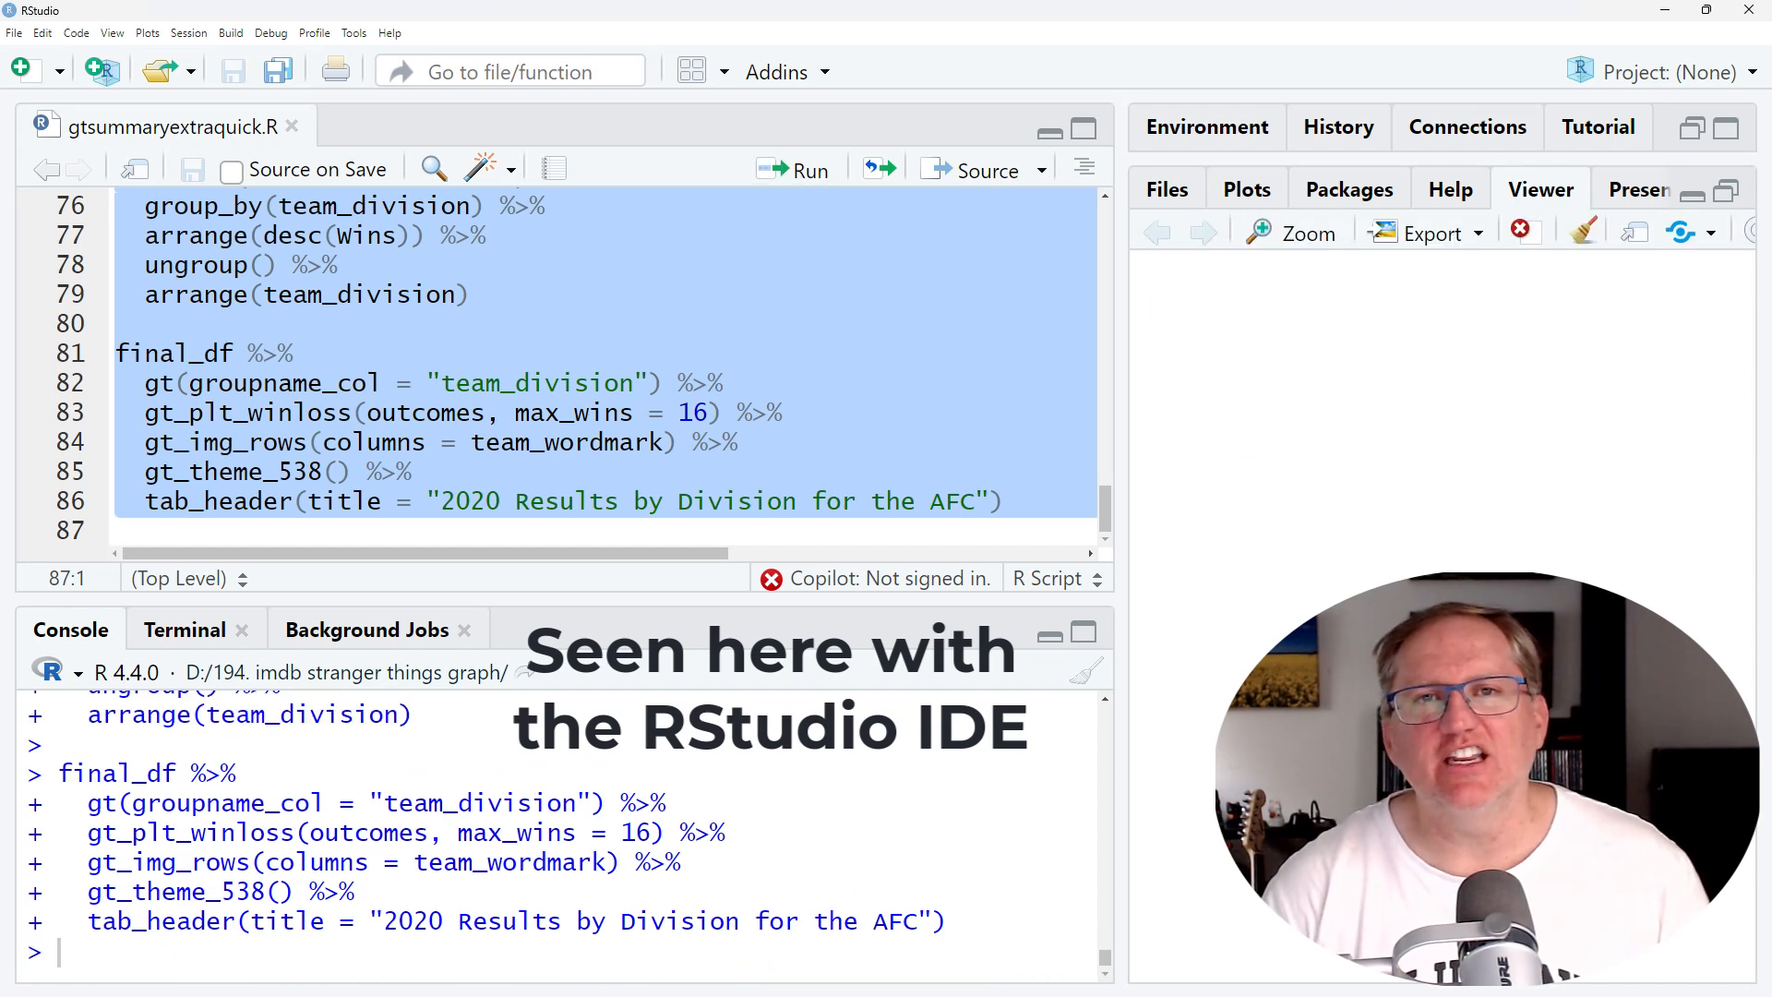
click(1293, 232)
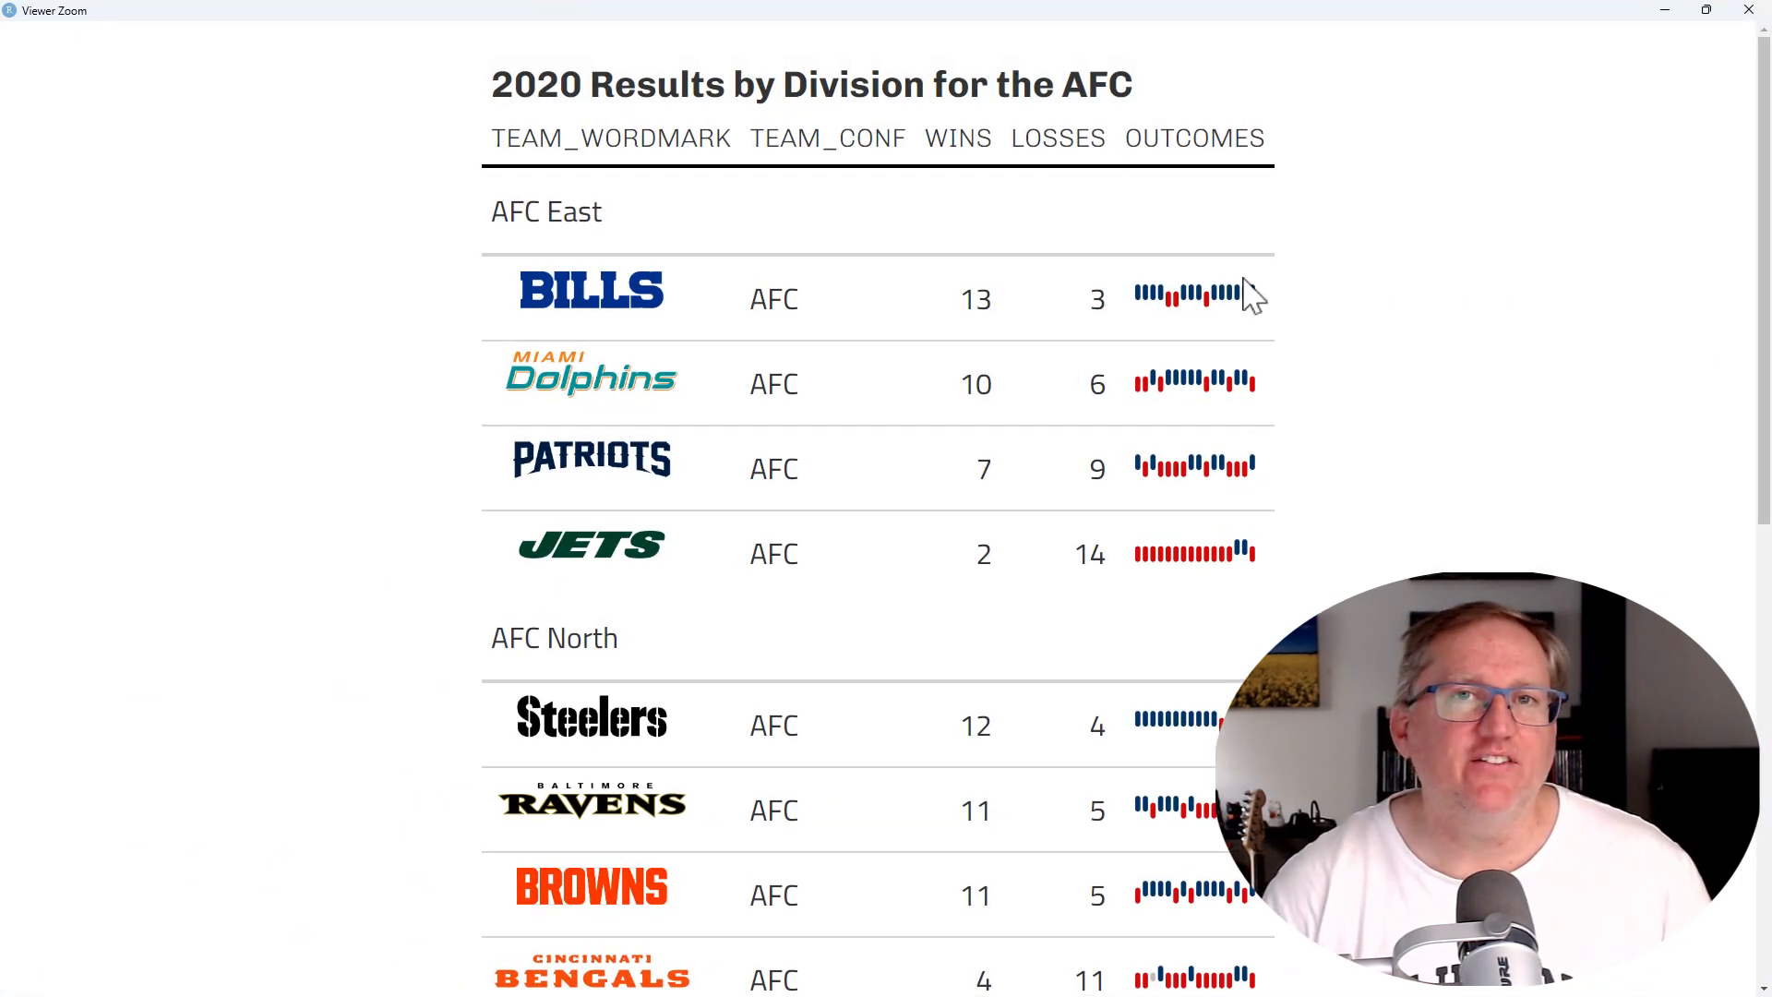